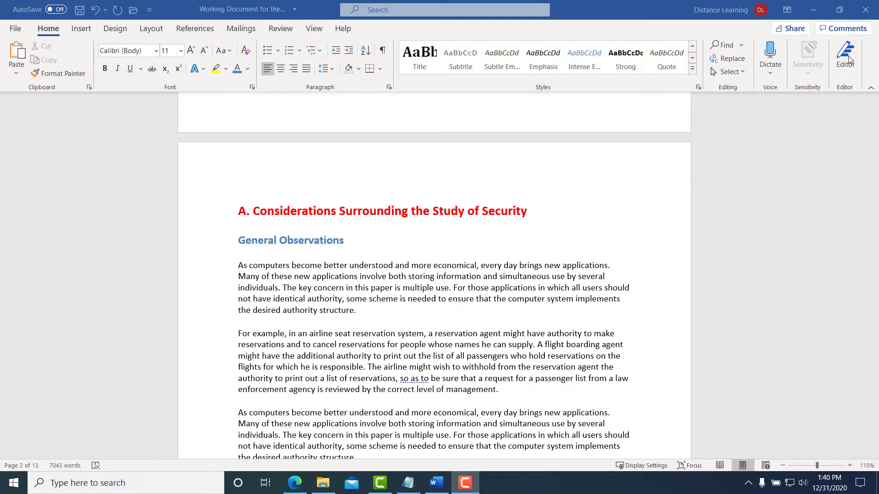
mouse_move(789, 151)
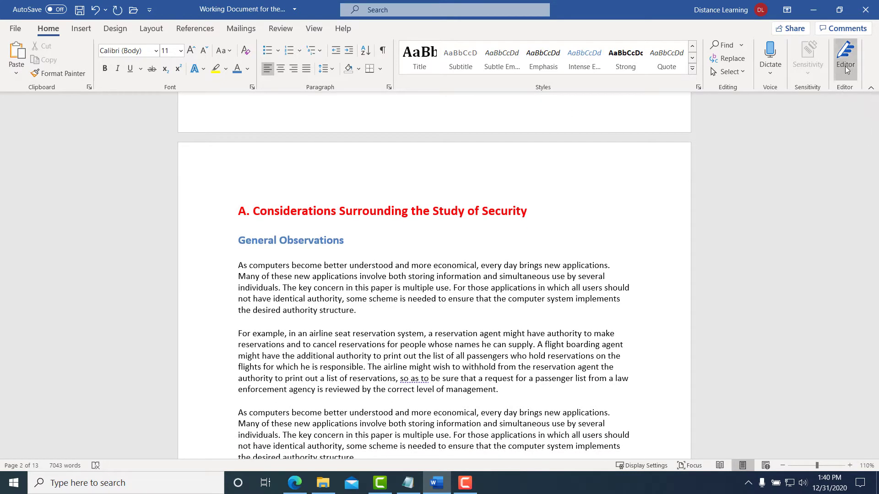
mouse_move(846, 52)
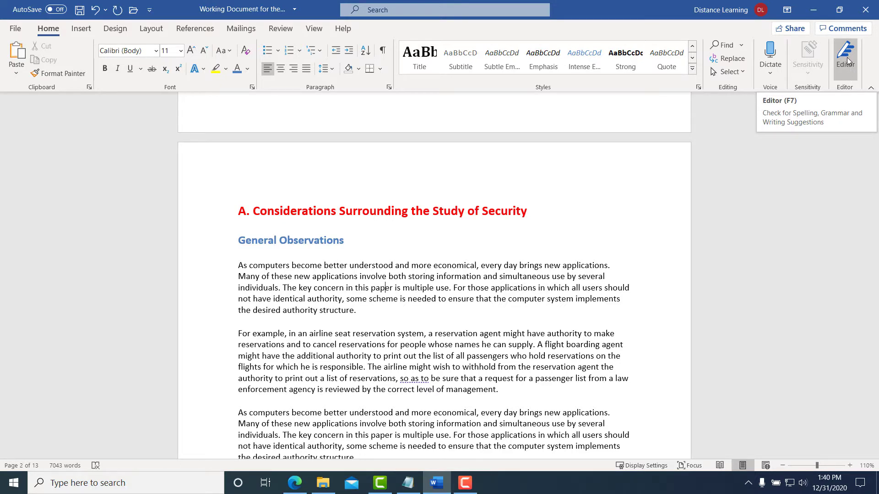
mouse_move(235, 35)
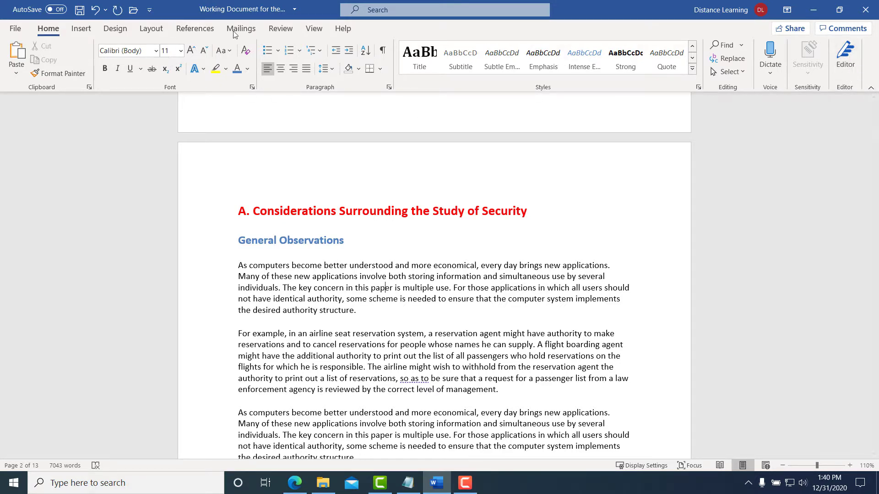
mouse_move(280, 29)
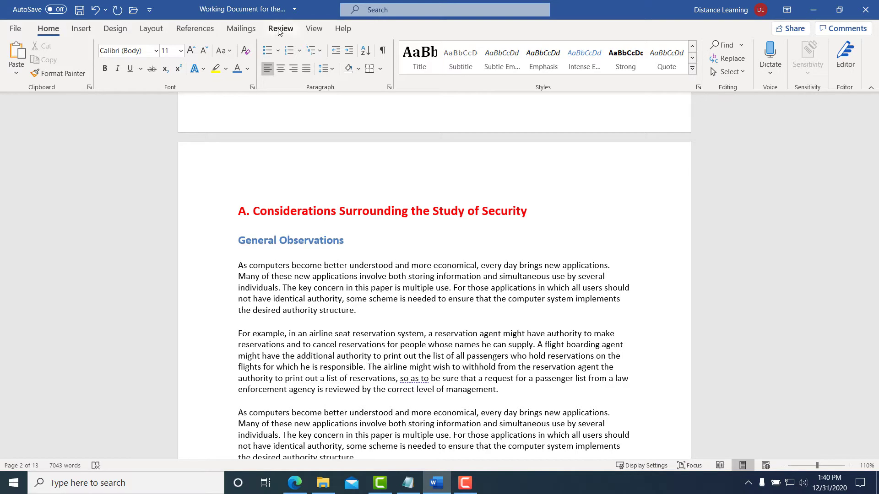
- Bring up the Editor pane with its 29 suggestions and scroll through the document
left_click(280, 28)
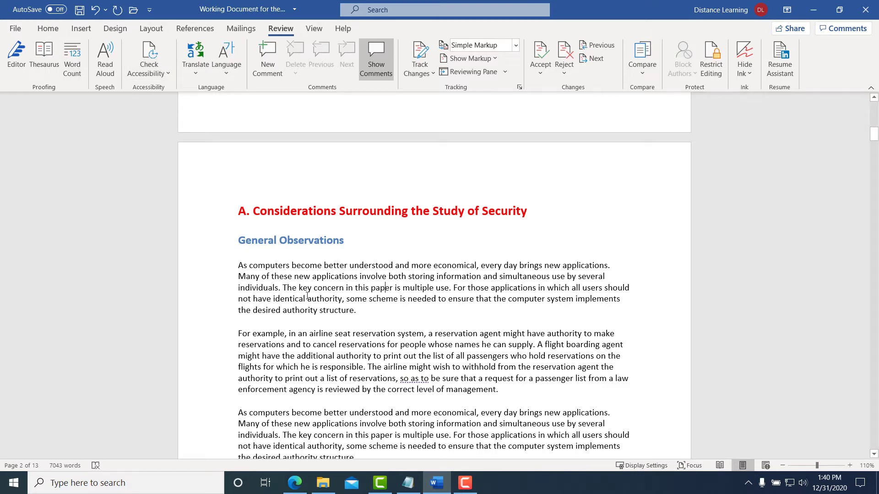
left_click(48, 28)
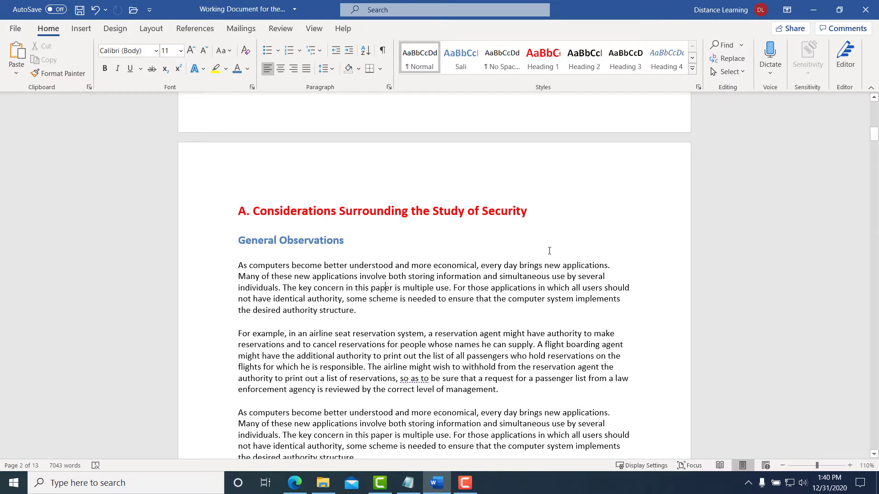
mouse_move(845, 53)
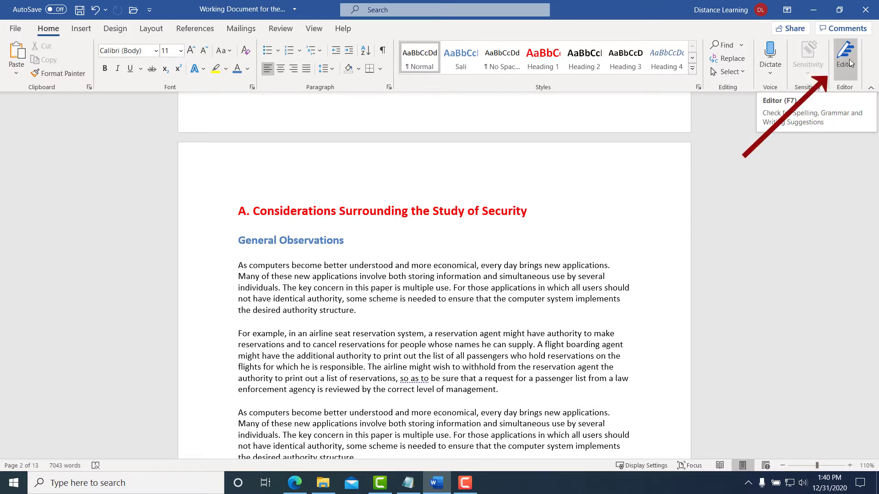
left_click(845, 50)
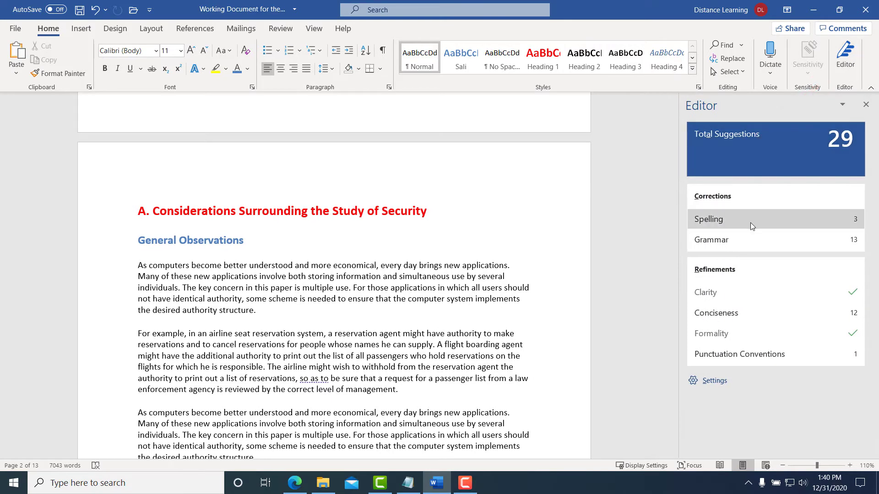
mouse_move(729, 224)
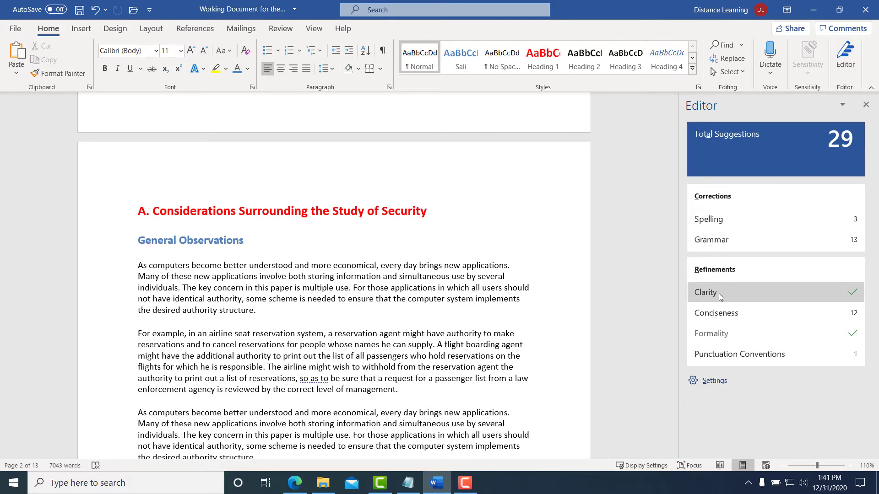
mouse_move(740, 346)
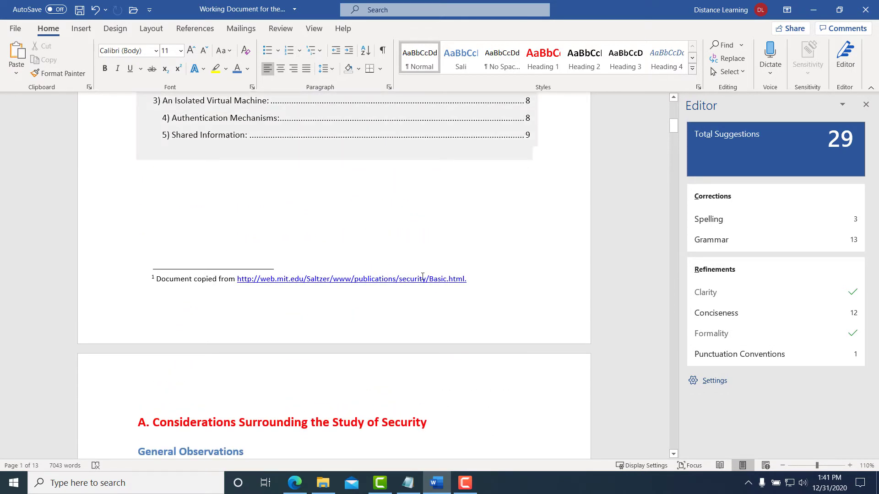
scroll("down", 3)
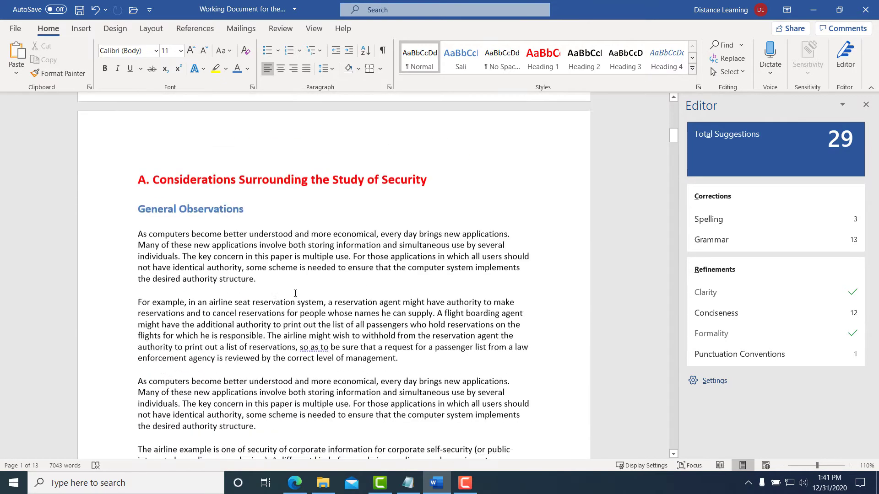
scroll("down", 3)
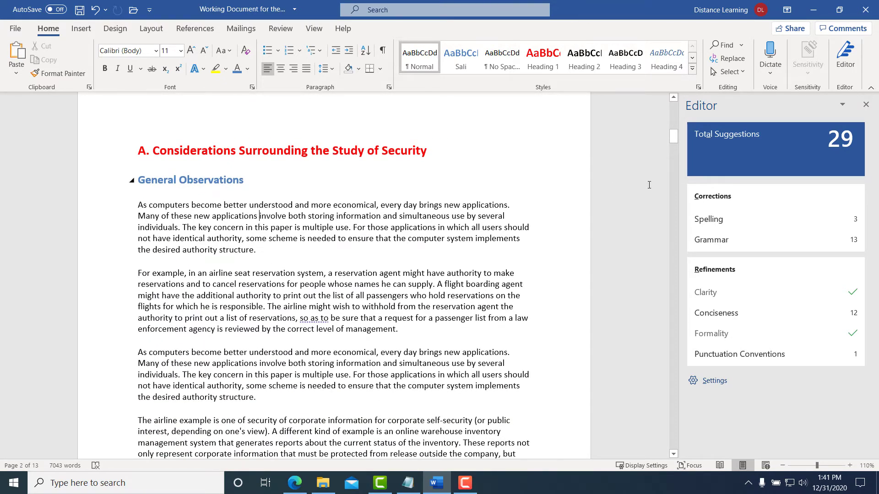
mouse_move(707, 223)
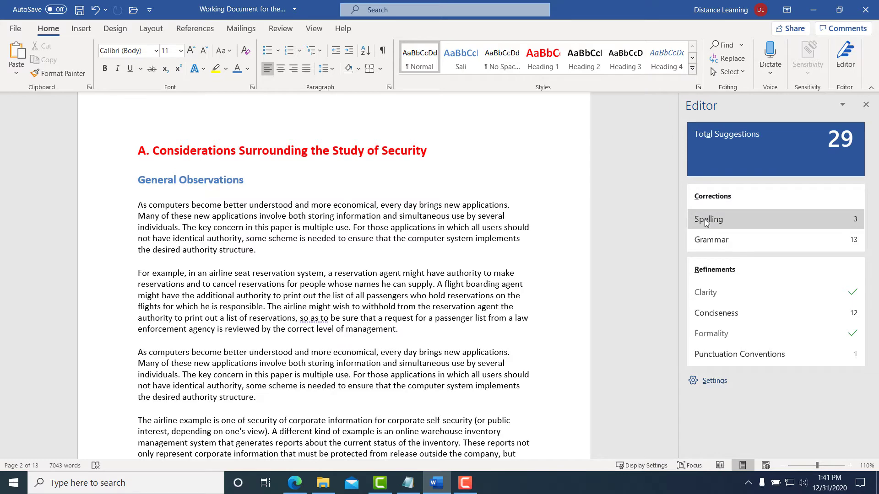
- In Spelling review, correct 'calledvirtual' to 'called virtual' and ignore the other flagged spelling once
left_click(708, 219)
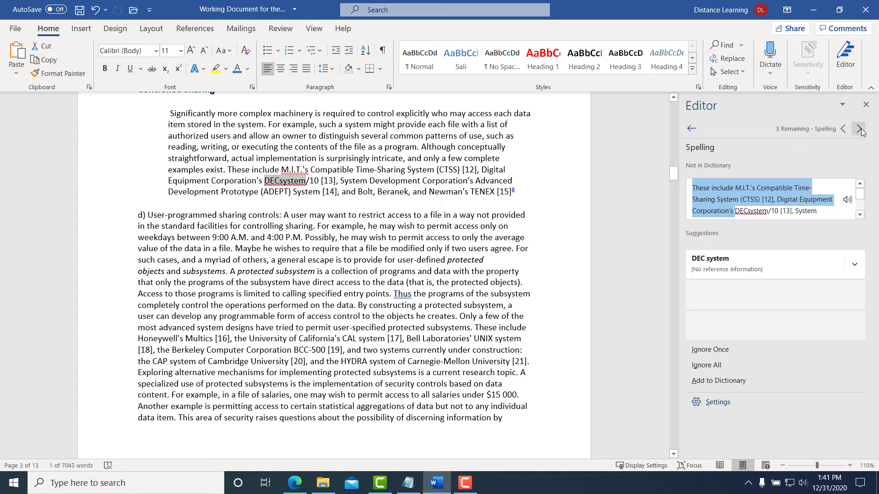
left_click(862, 128)
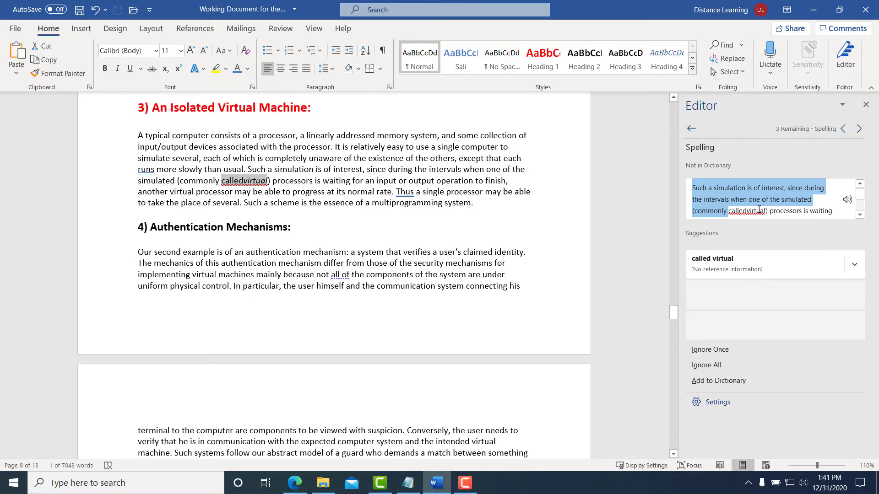
mouse_move(251, 187)
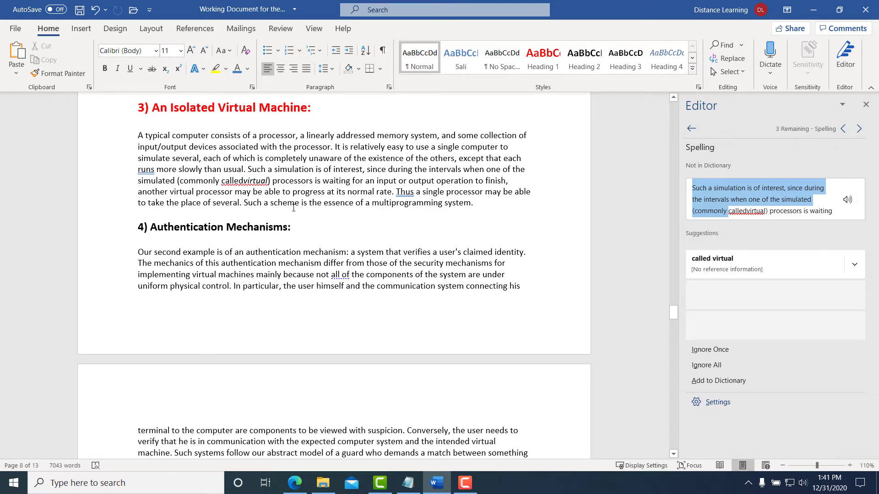
left_click(712, 259)
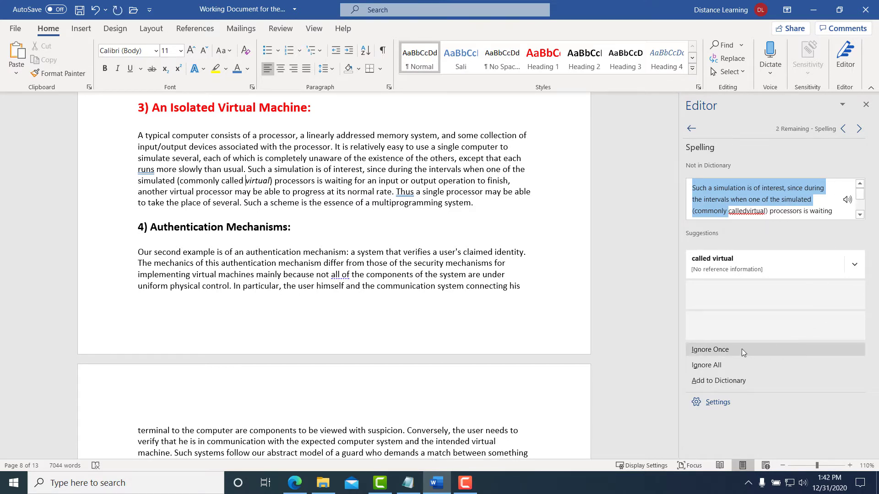
mouse_move(748, 310)
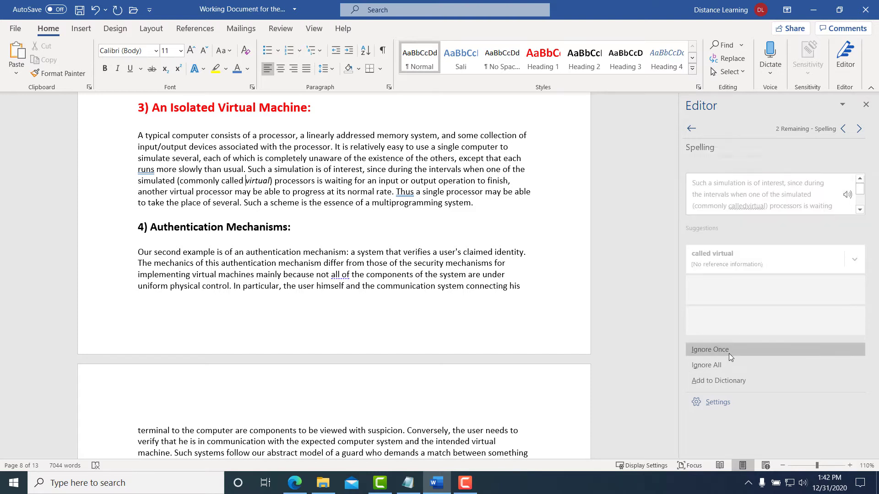
left_click(858, 128)
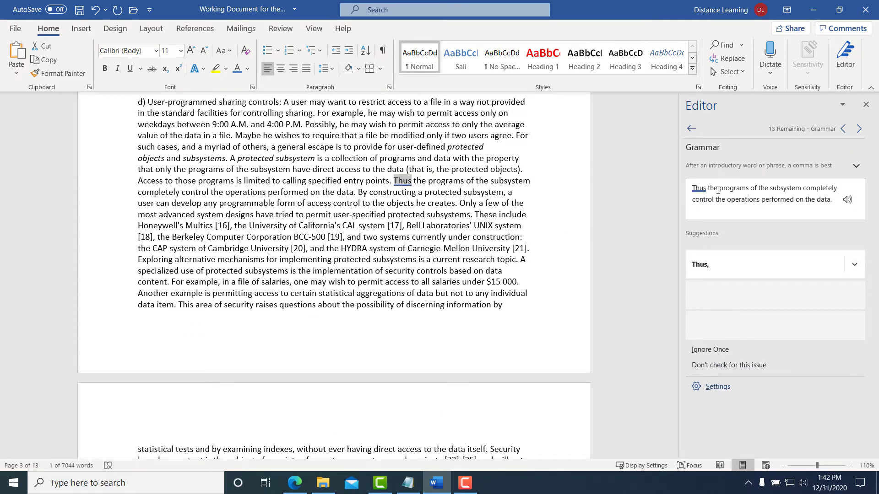
mouse_move(712, 268)
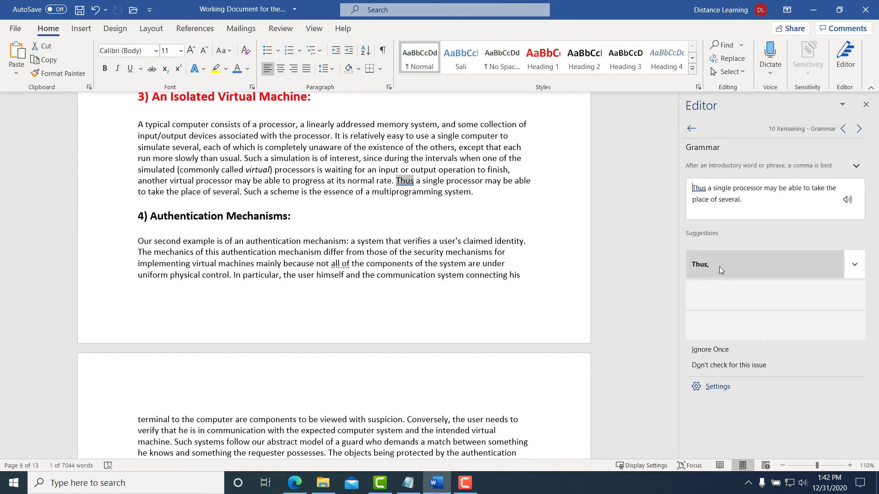
- Accept the 'Thus,' comma suggestion for the flagged introductory sentences
left_click(859, 129)
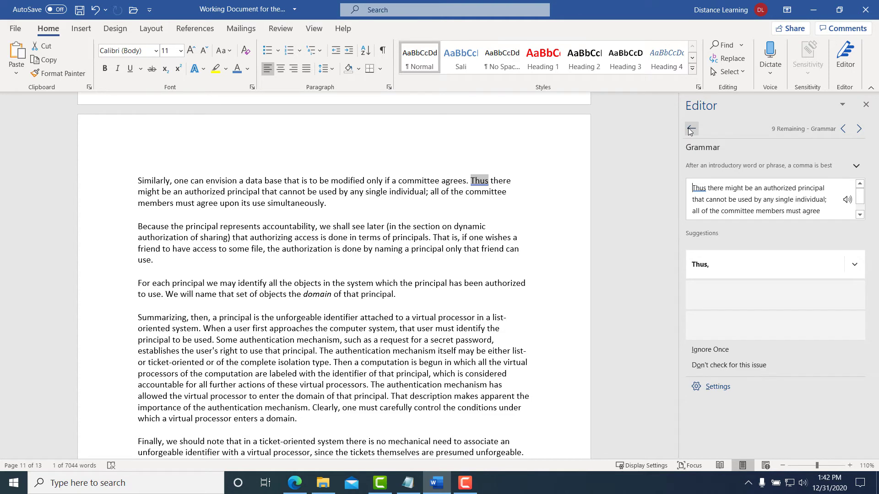
- Return to the suggestion overview and open the Punctuation Conventions flag about the comma in 'diffuse, since'
left_click(692, 129)
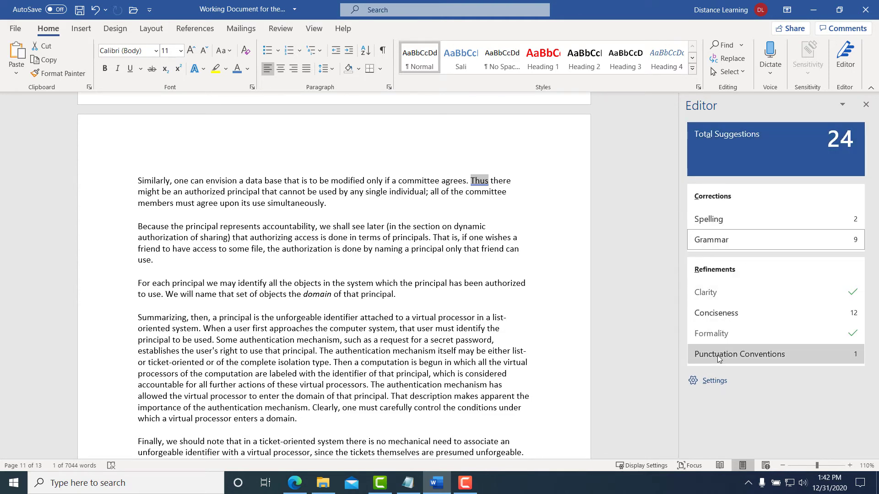
mouse_move(717, 343)
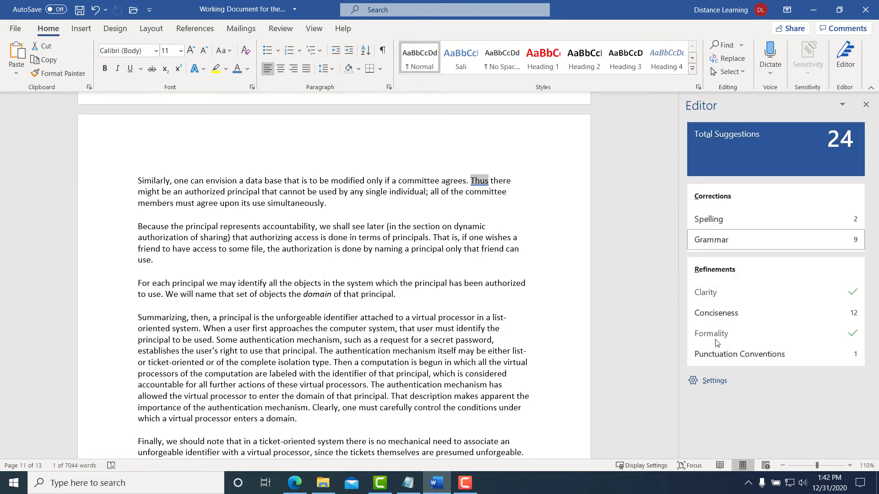
mouse_move(732, 357)
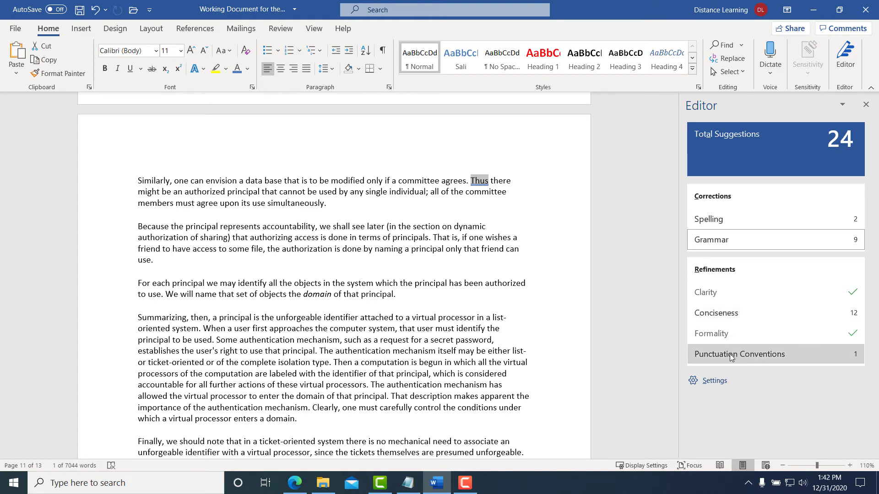
left_click(739, 353)
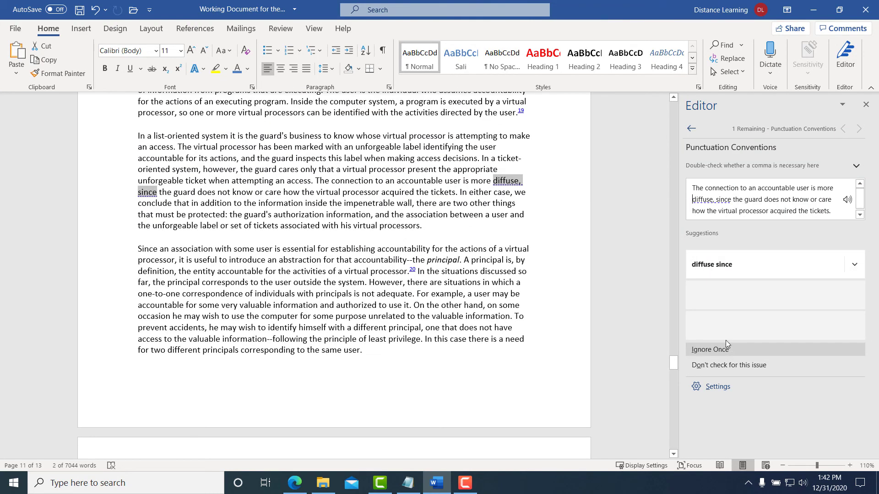